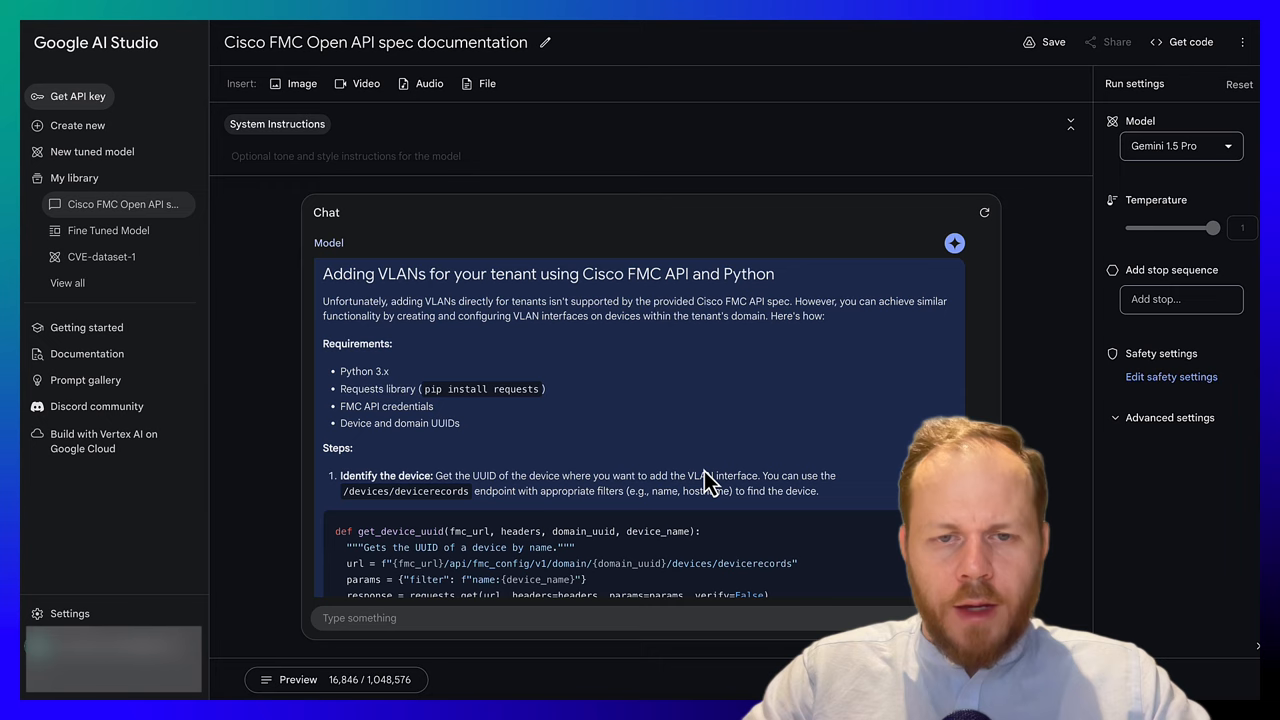
# Bring up the New tuned model setup listing the CVE-dataset-1 example inputs and outputs.
pyautogui.scroll(-3)
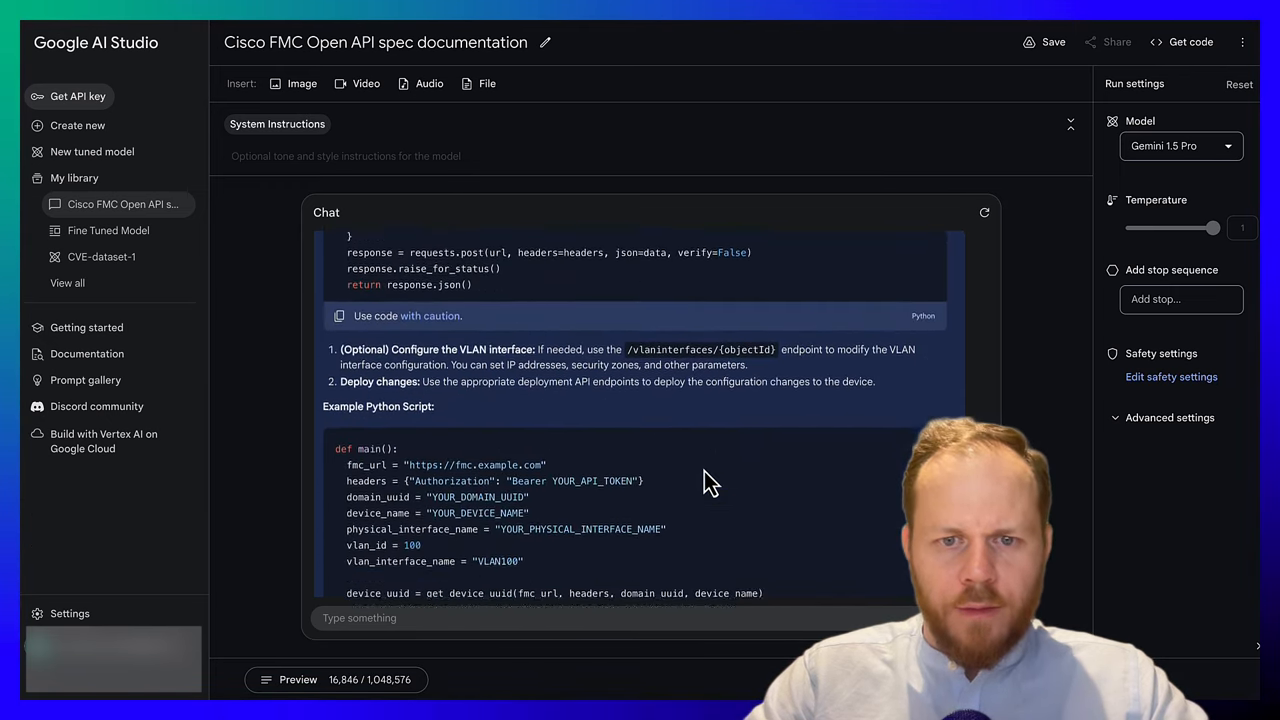
pyautogui.scroll(-3)
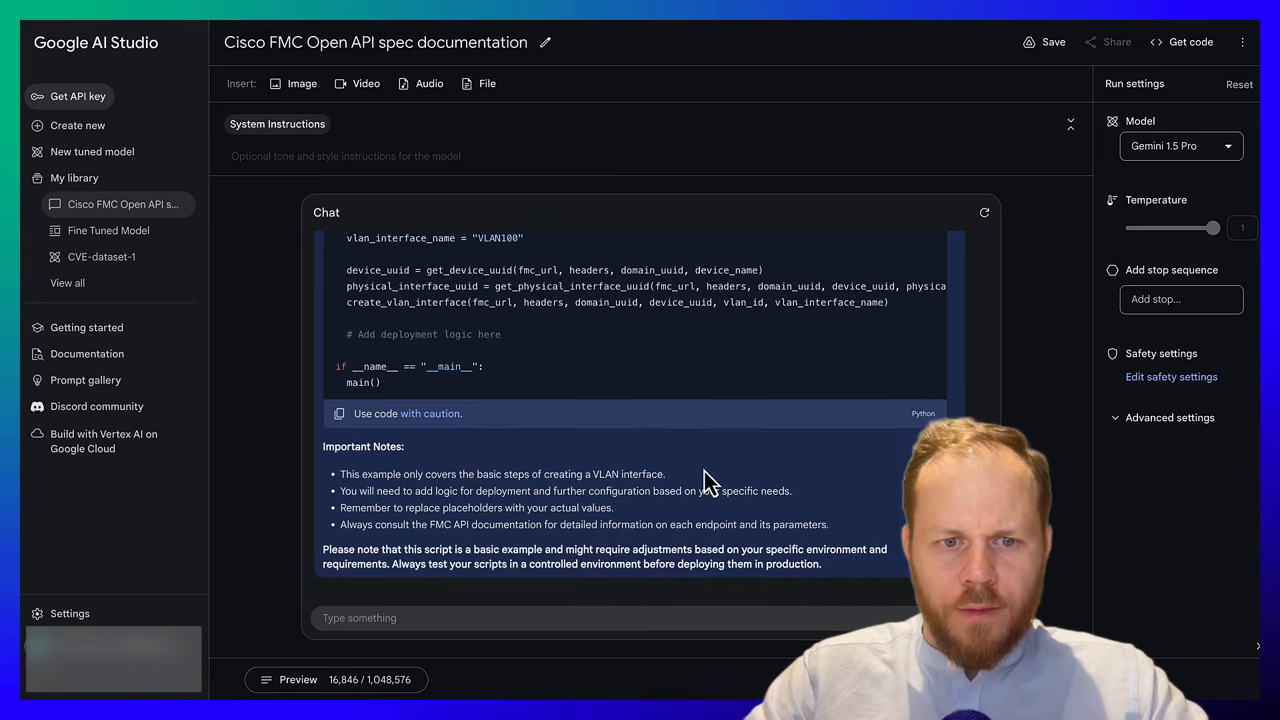
pyautogui.click(92, 152)
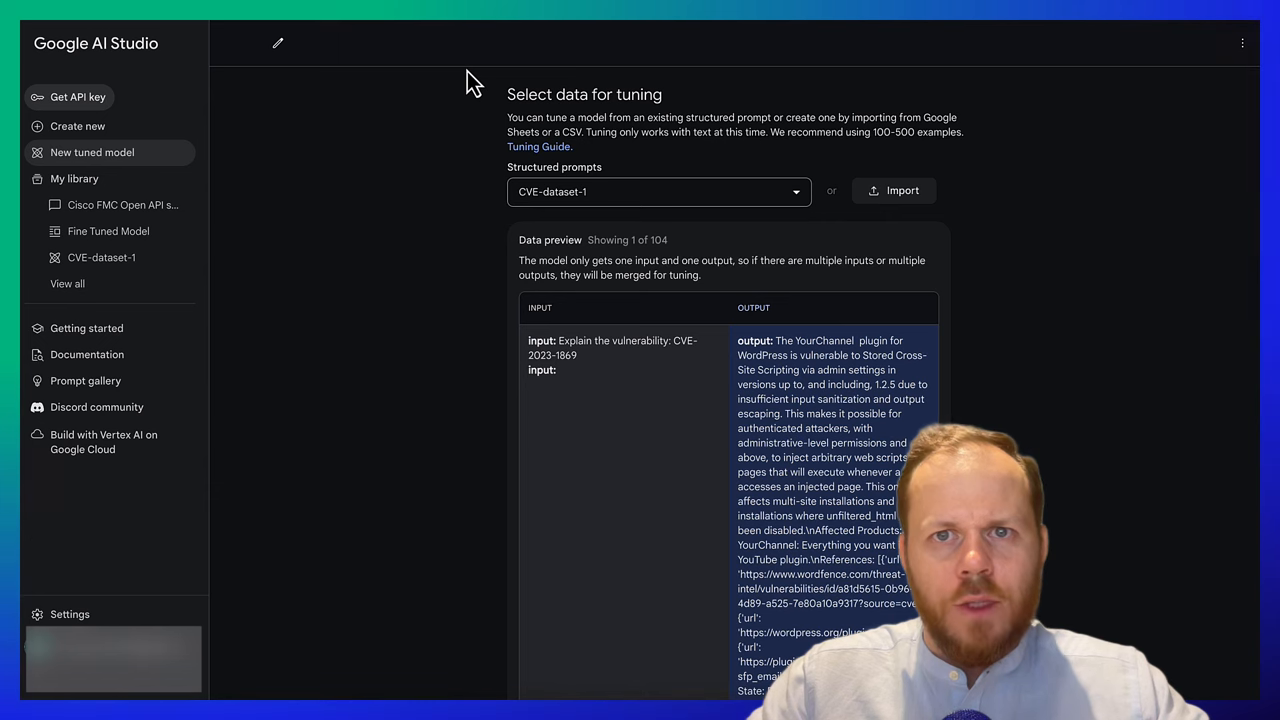
pyautogui.moveTo(662, 372)
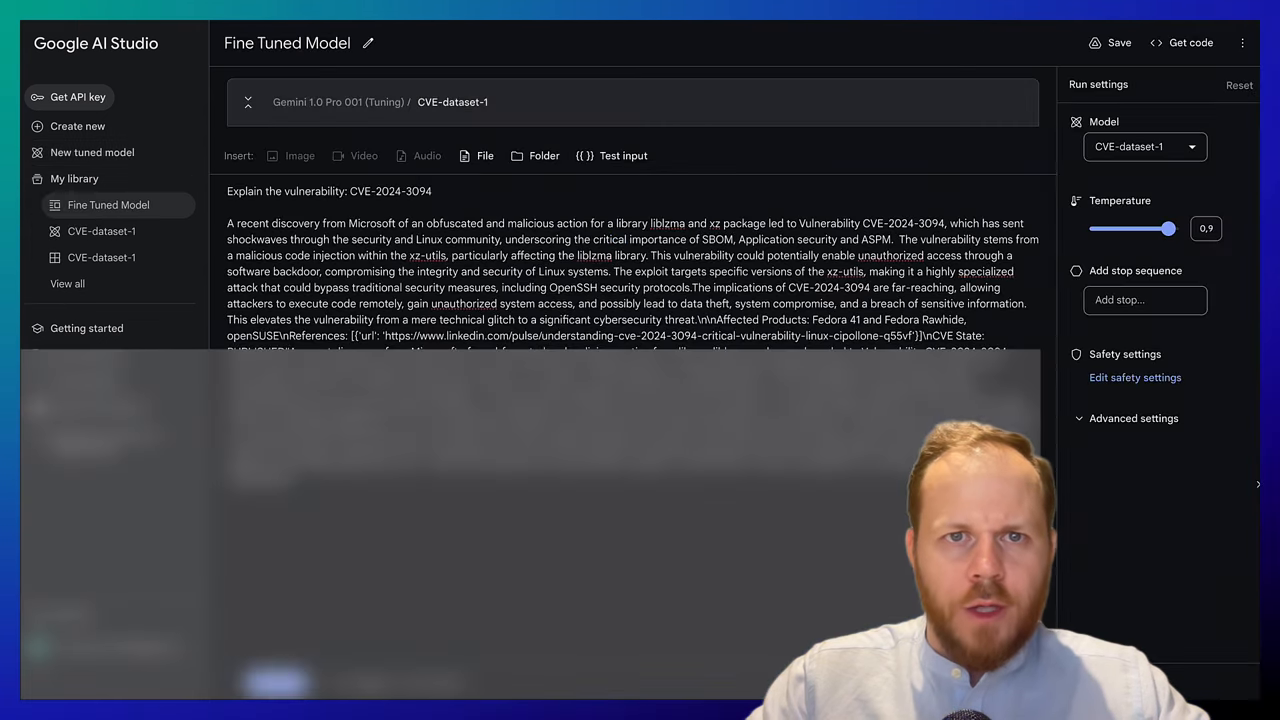
pyautogui.moveTo(544, 156)
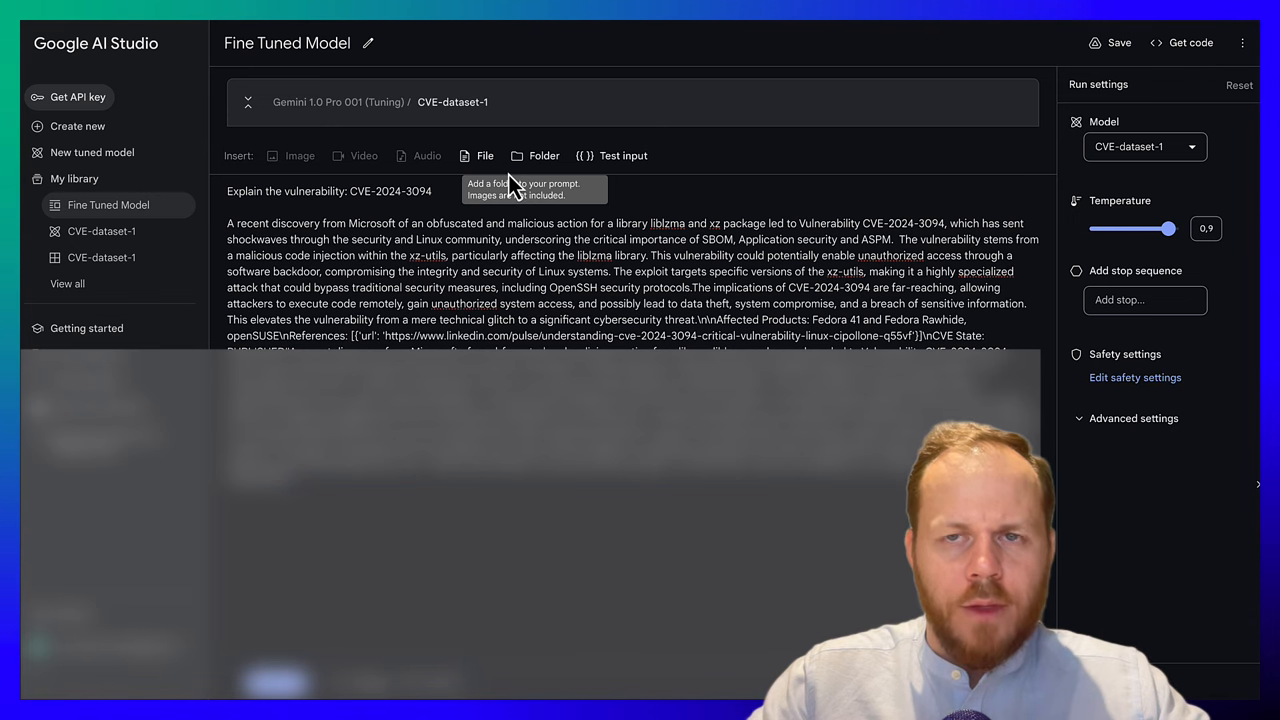
pyautogui.moveTo(672, 198)
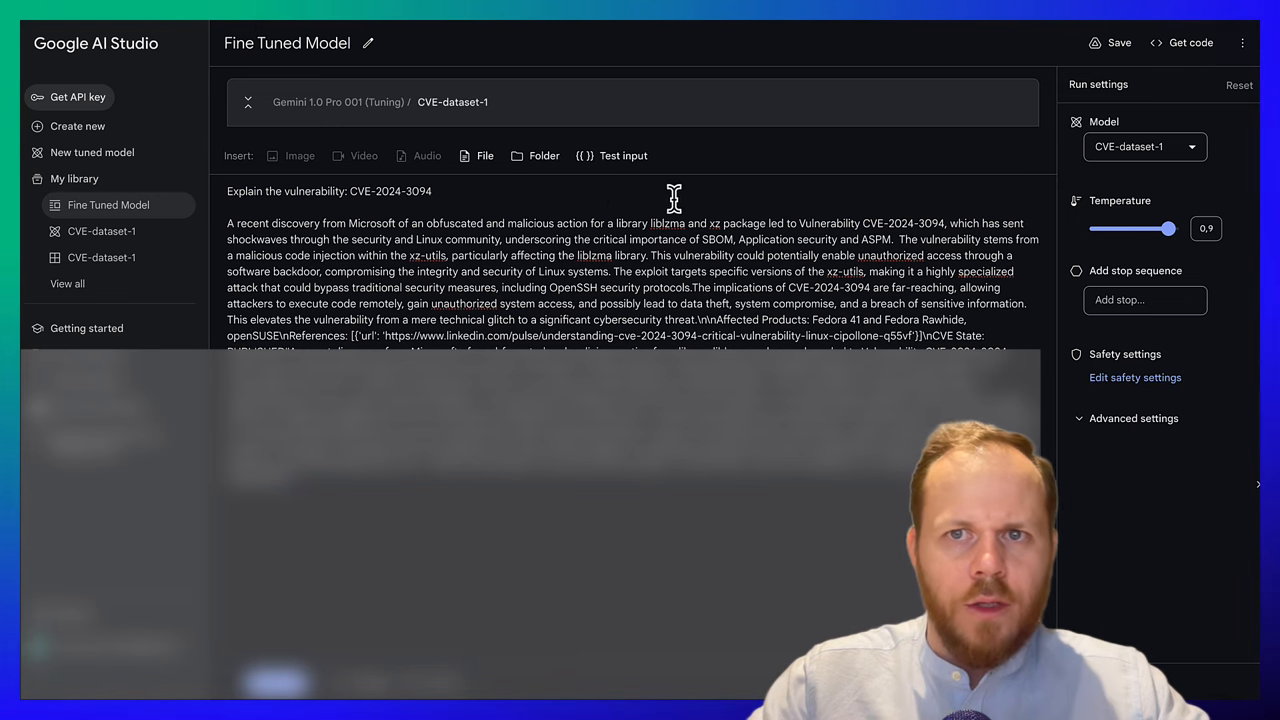
pyautogui.moveTo(360, 296)
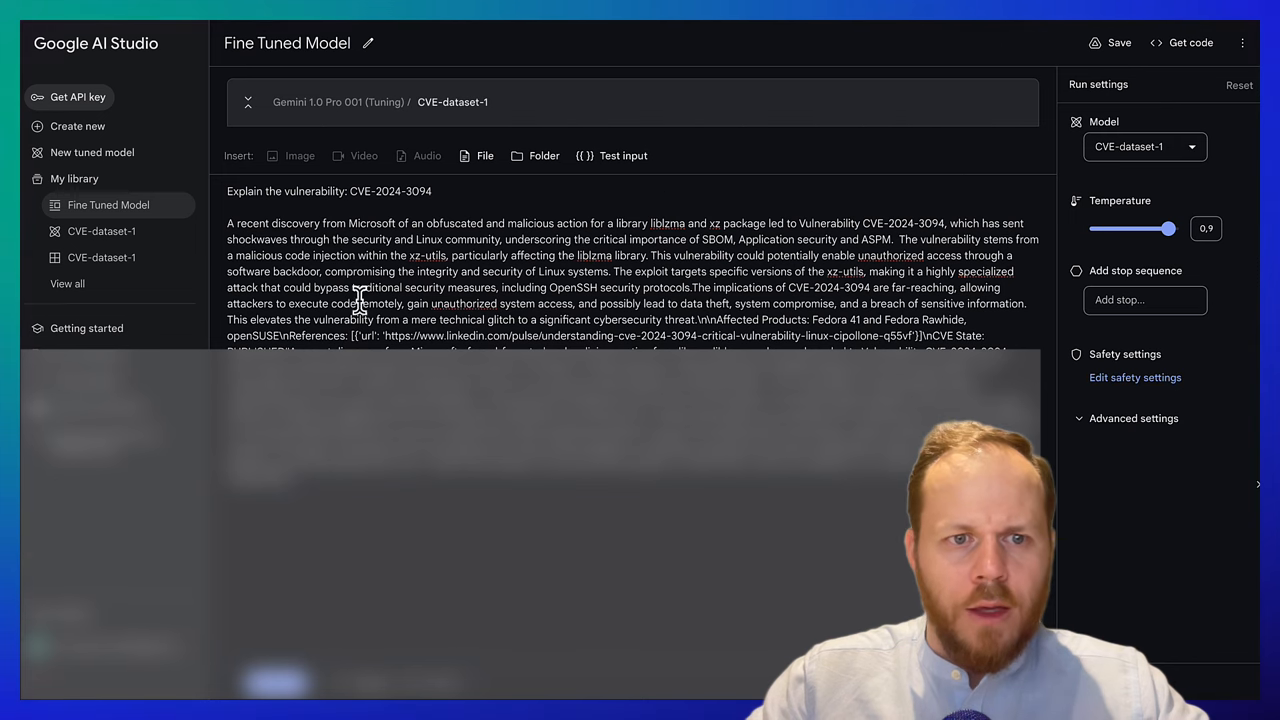
# Highlight the fine-tuned model's explanation of the CVE-2024-3094 vulnerability.
pyautogui.moveTo(228, 224); pyautogui.dragTo(1000, 344)
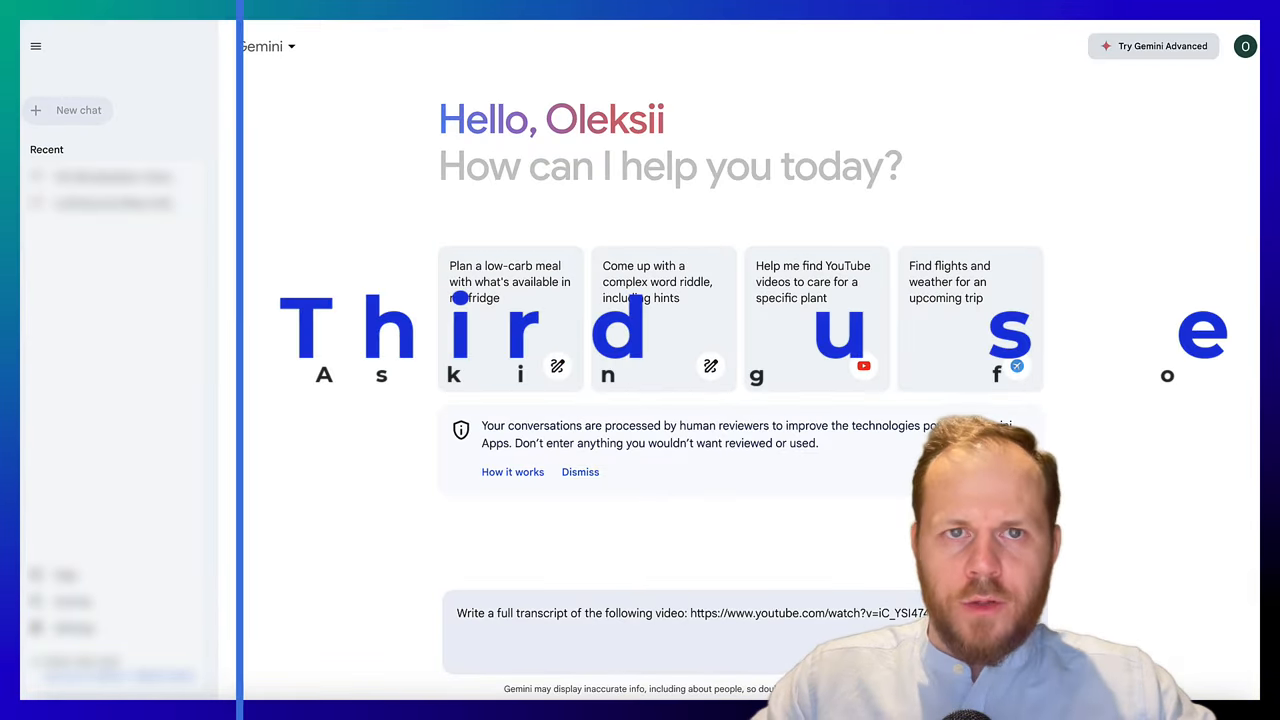
# Send the full-transcript request for the linked YouTube video to Gemini.
pyautogui.press('Enter')
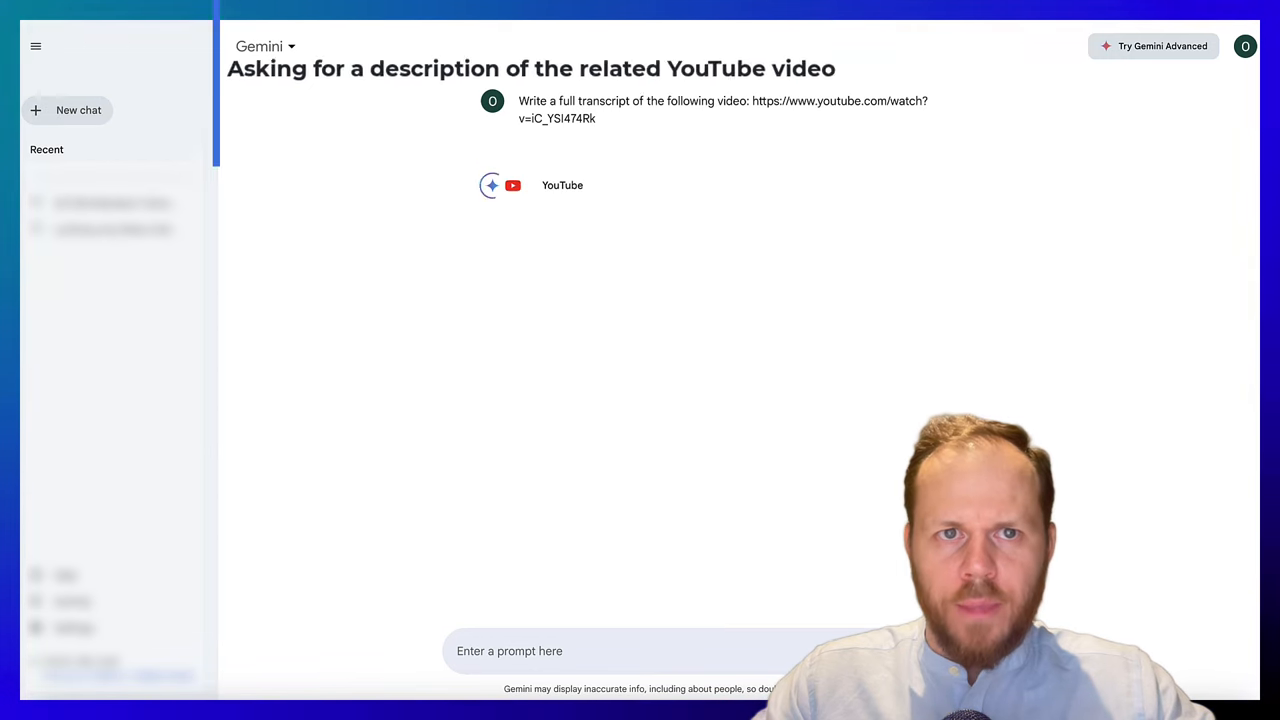